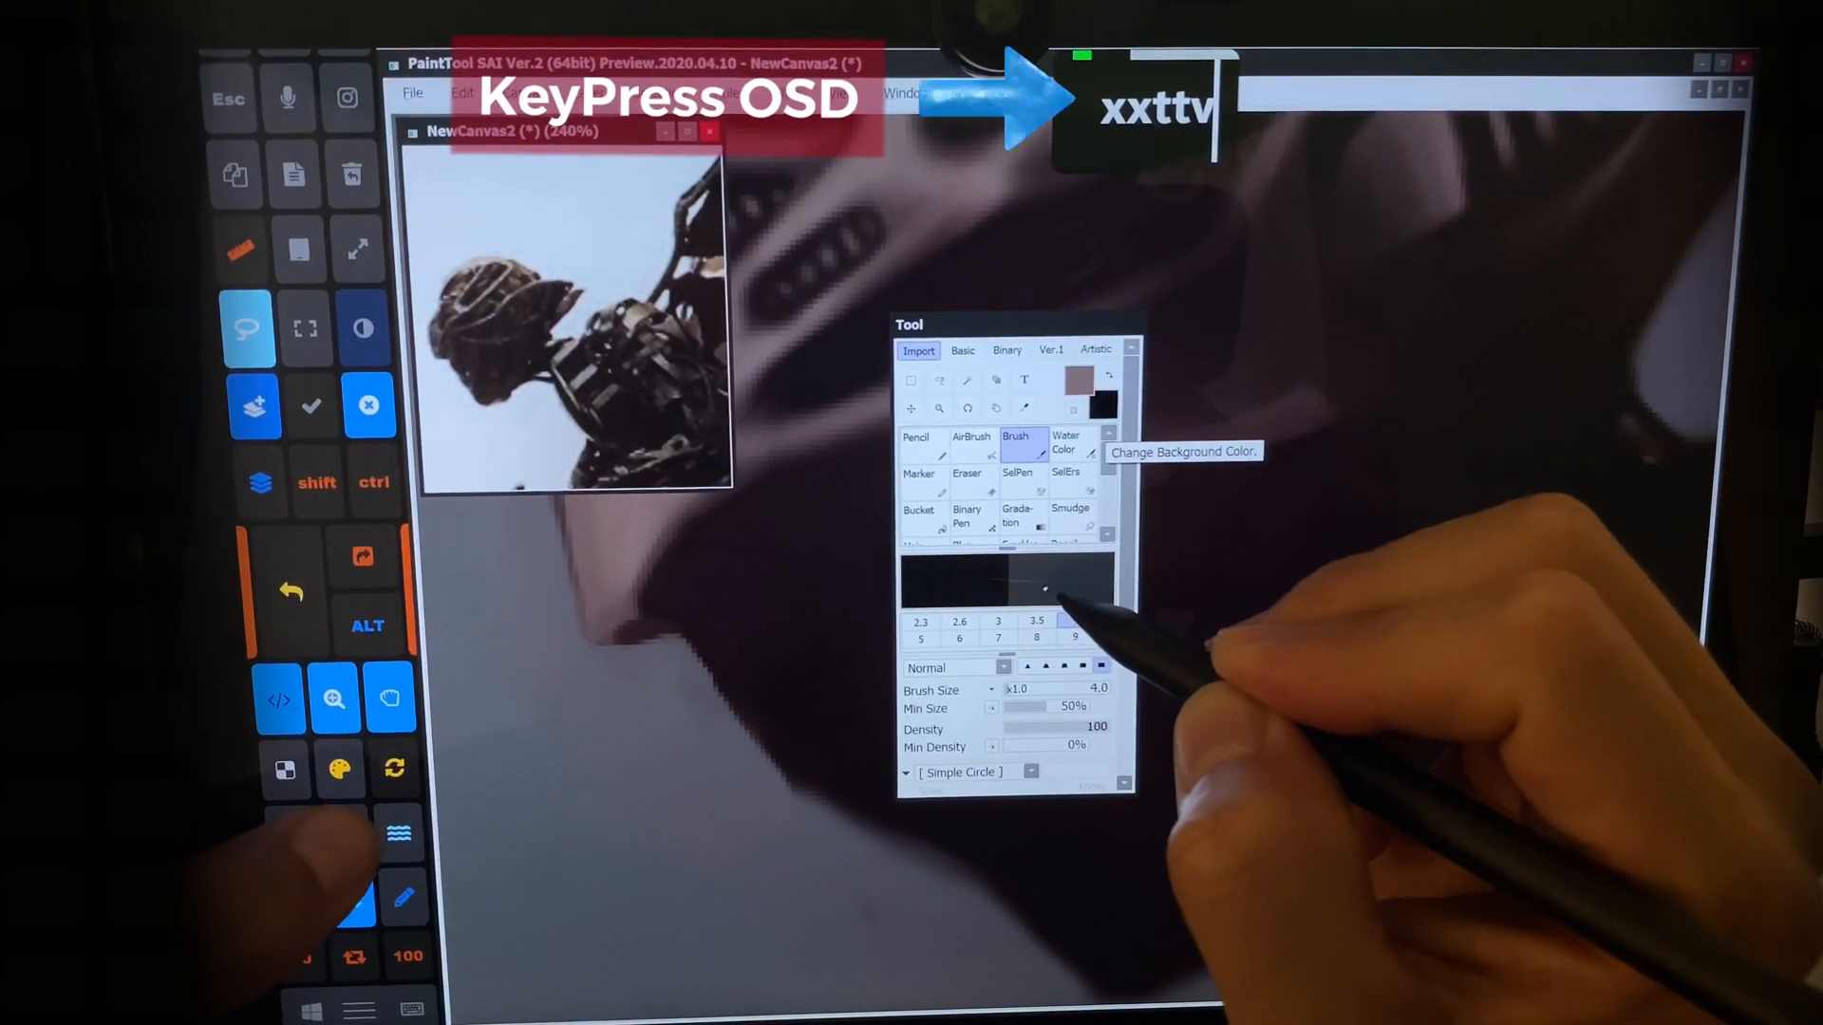
# Hide the Tool panel with the Brush chosen and resume painting the dark helmet shapes.
pyautogui.click(971, 438)
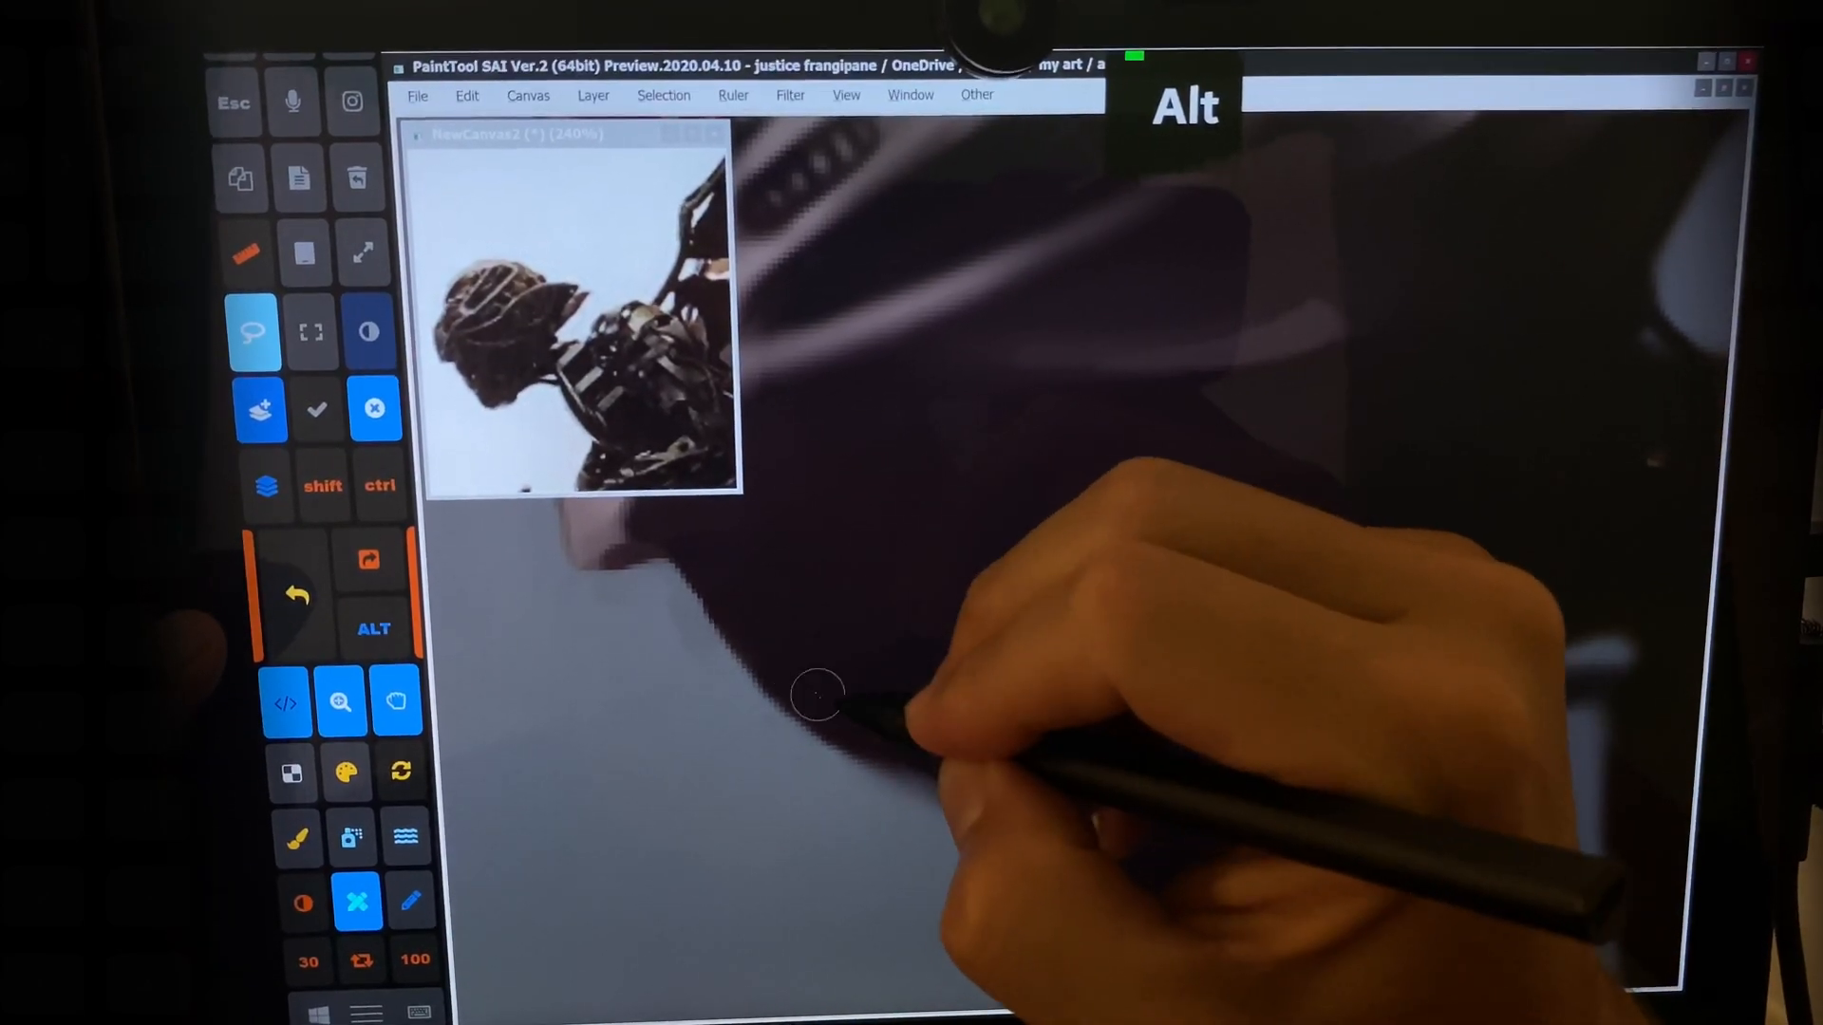
pyautogui.press('ctrl')
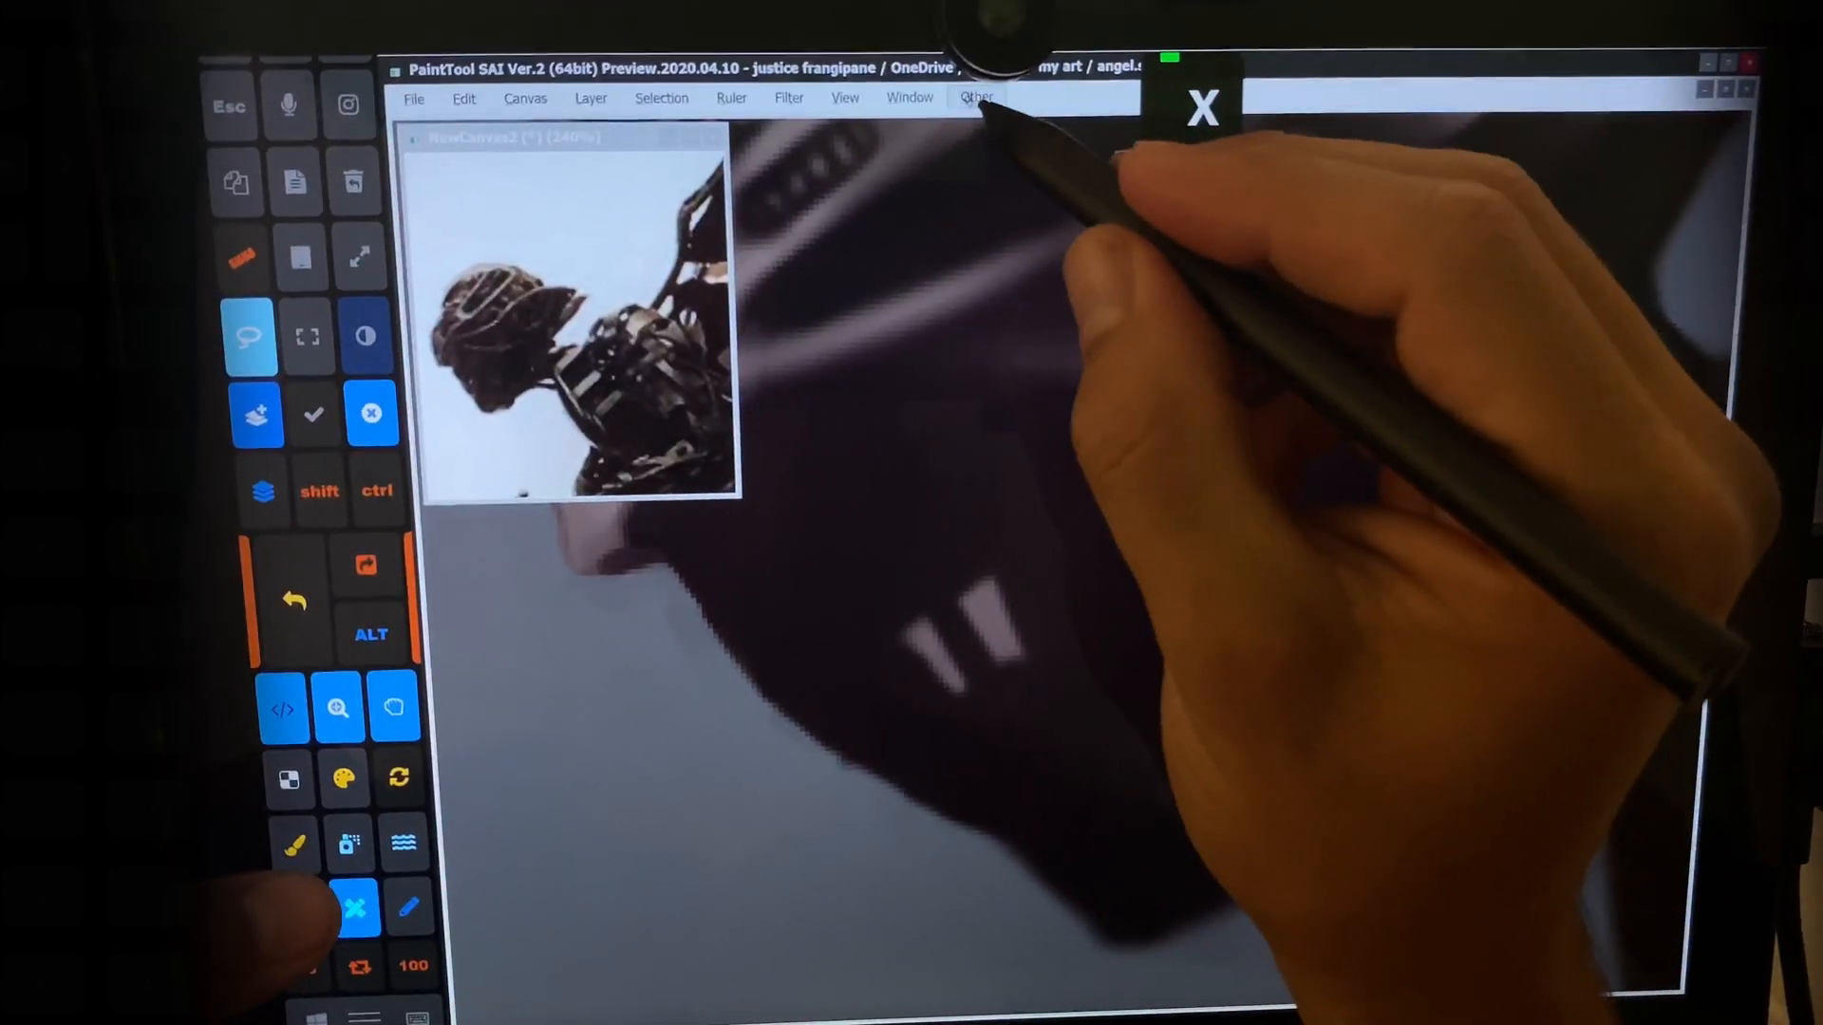
# Show the Tool panel with AirBrush selected at size 8, full density.
pyautogui.click(974, 97)
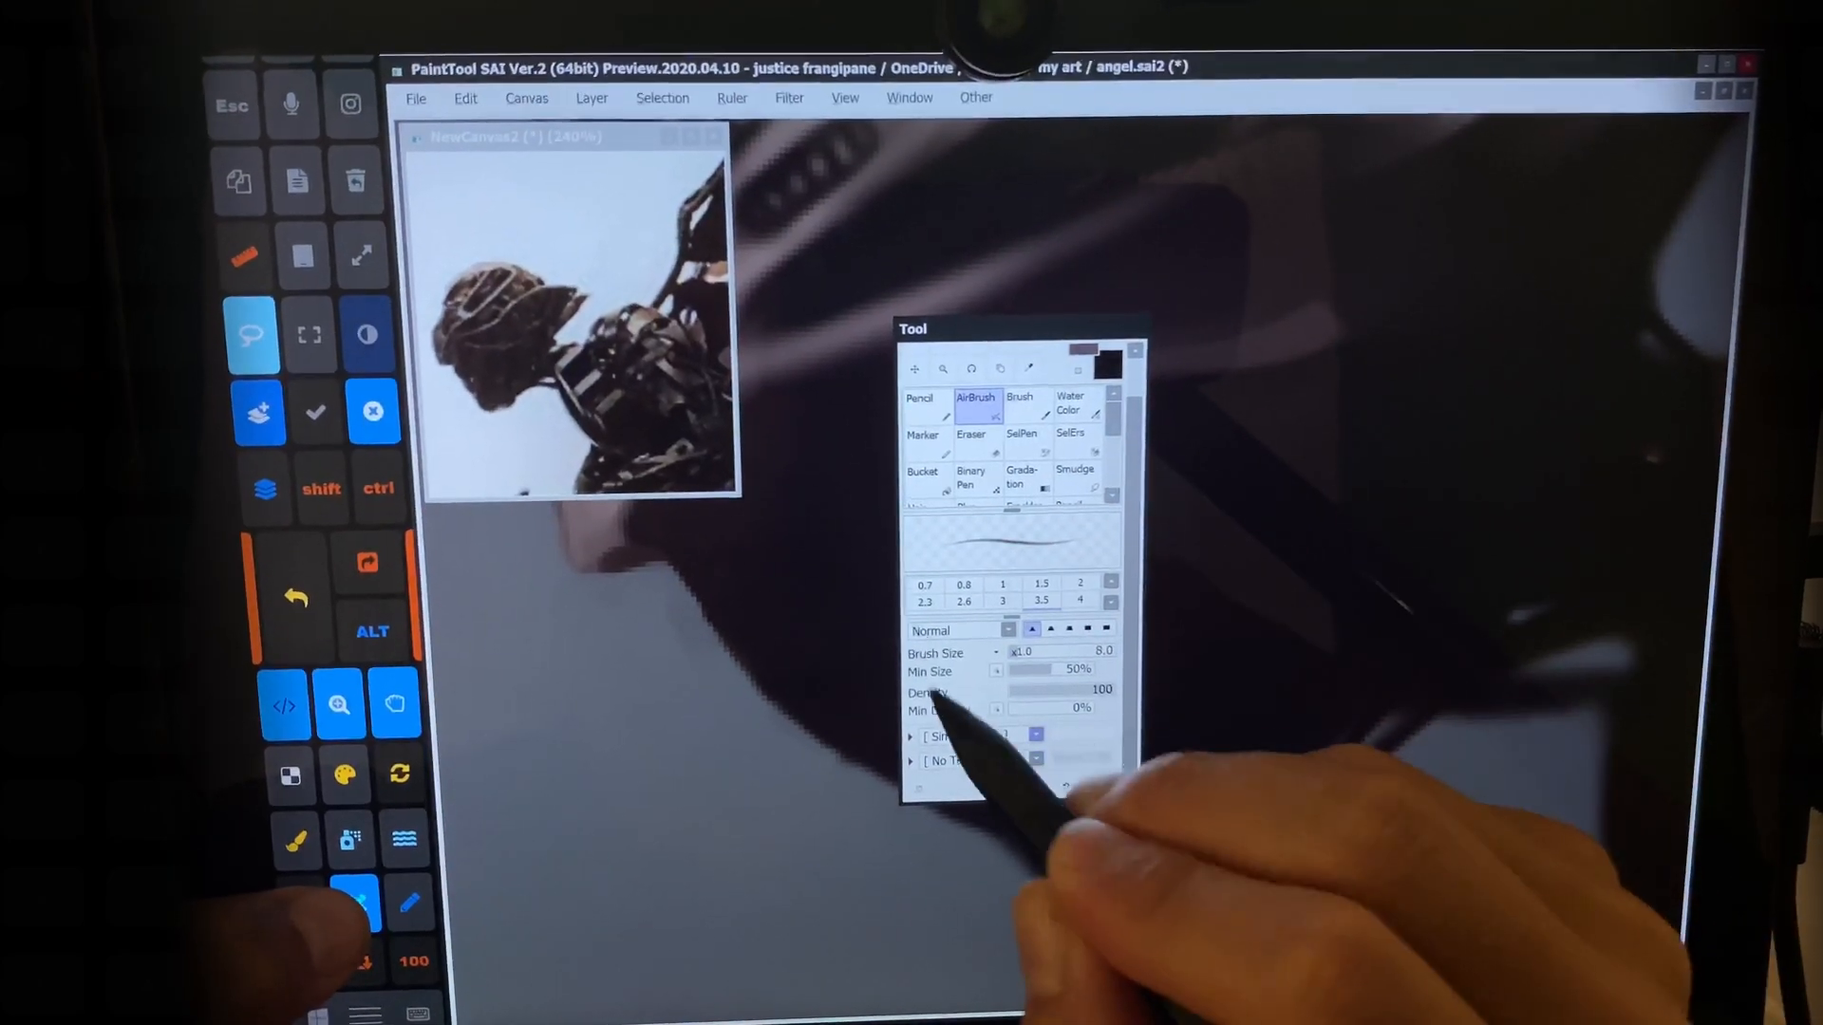
# Switch to the regular Brush at size 6 and paint rim highlights and the crest on the helmet.
pyautogui.click(1020, 400)
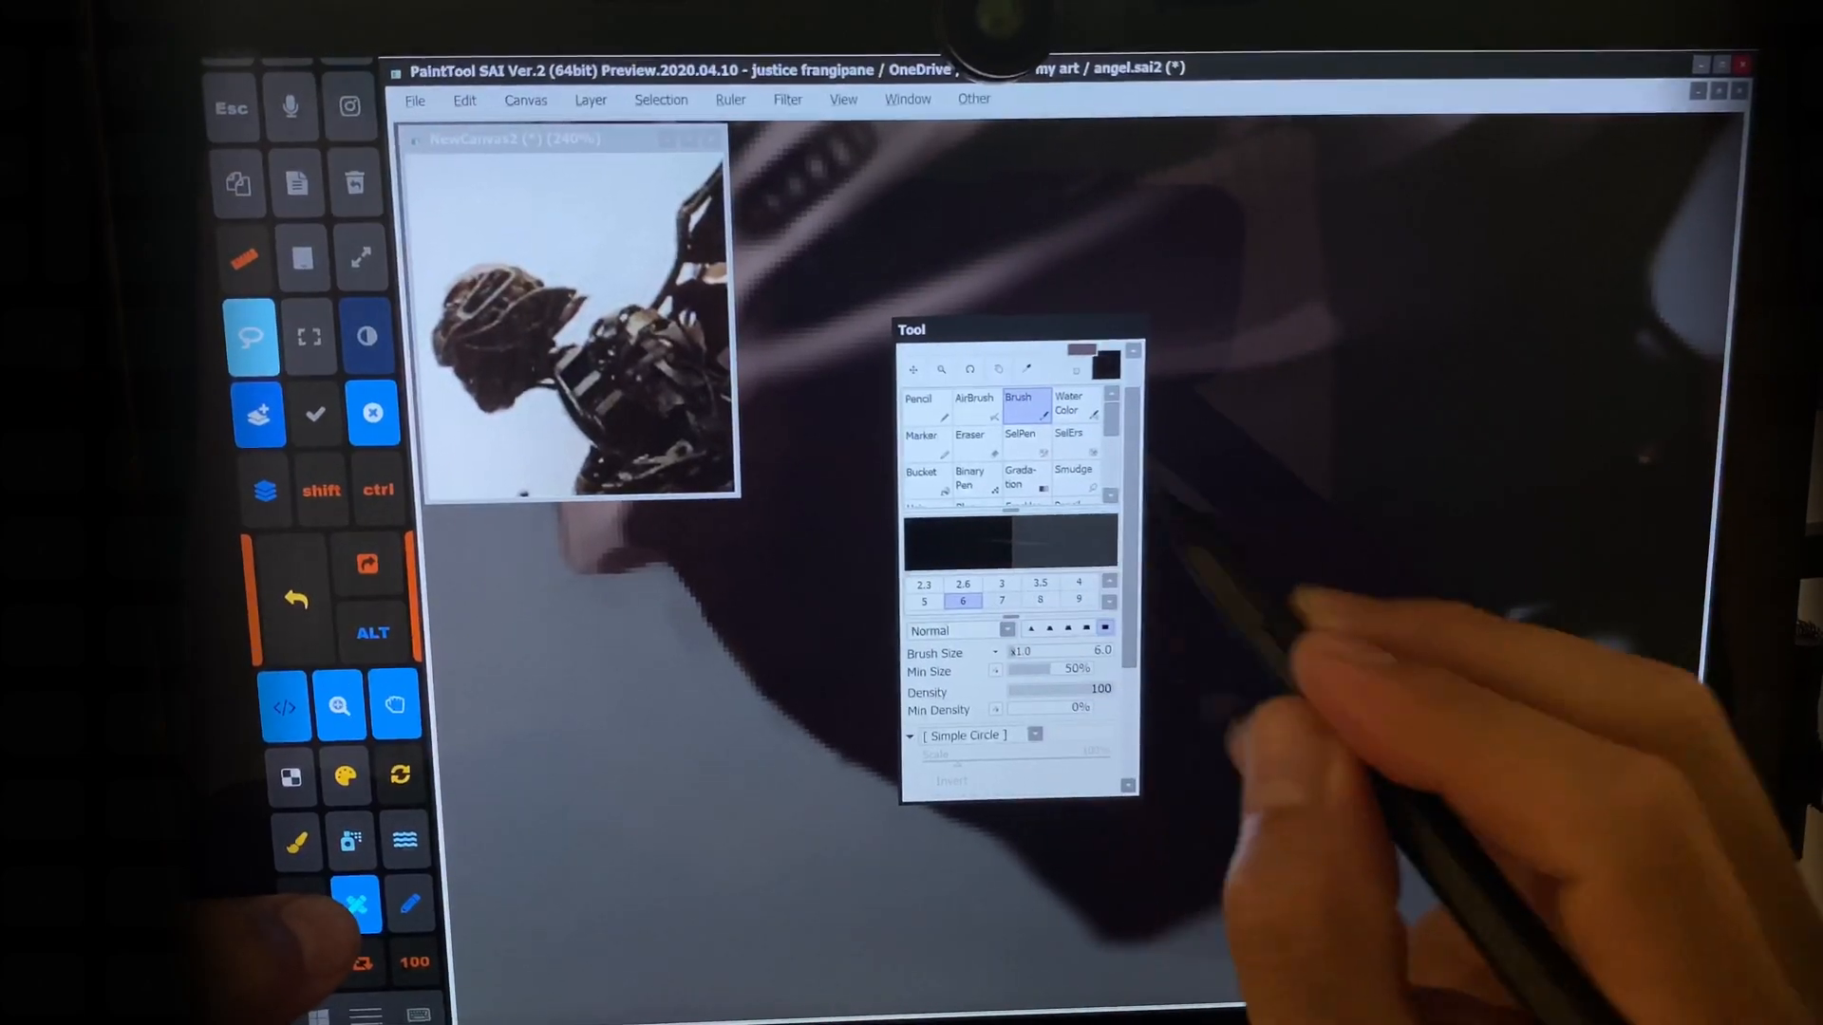
pyautogui.press('f6')
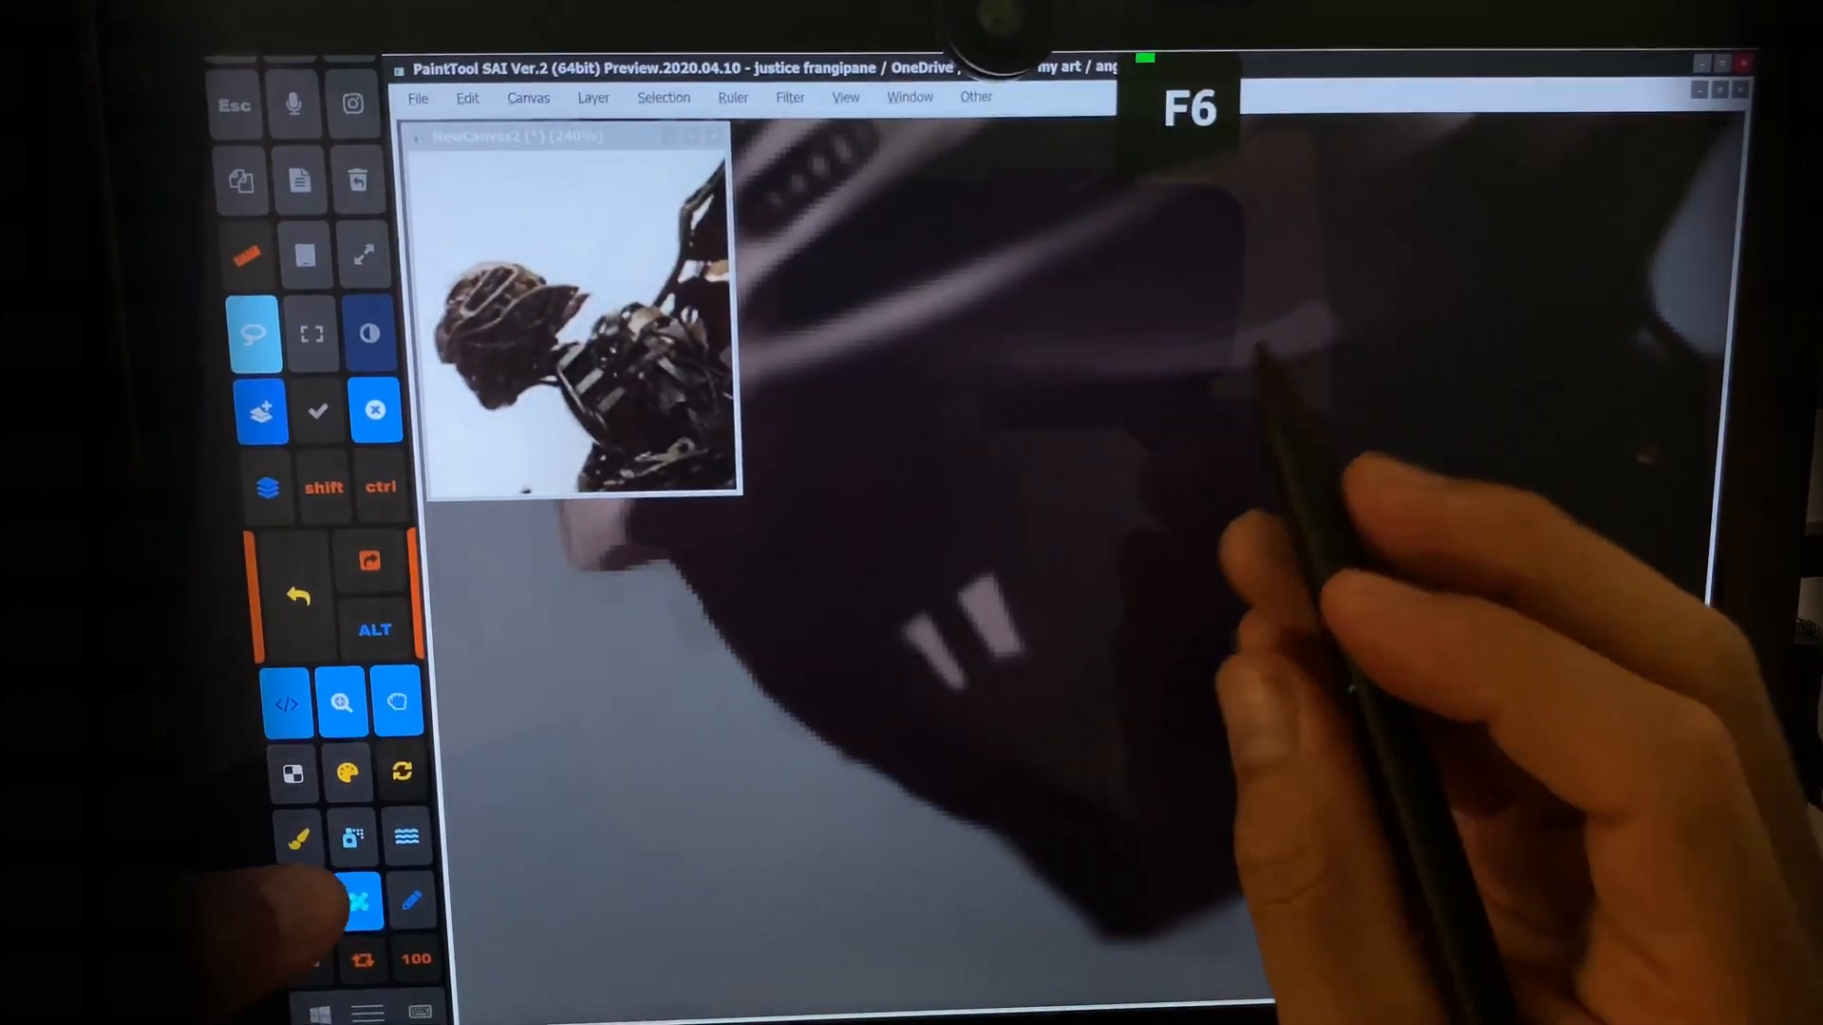
pyautogui.click(294, 837)
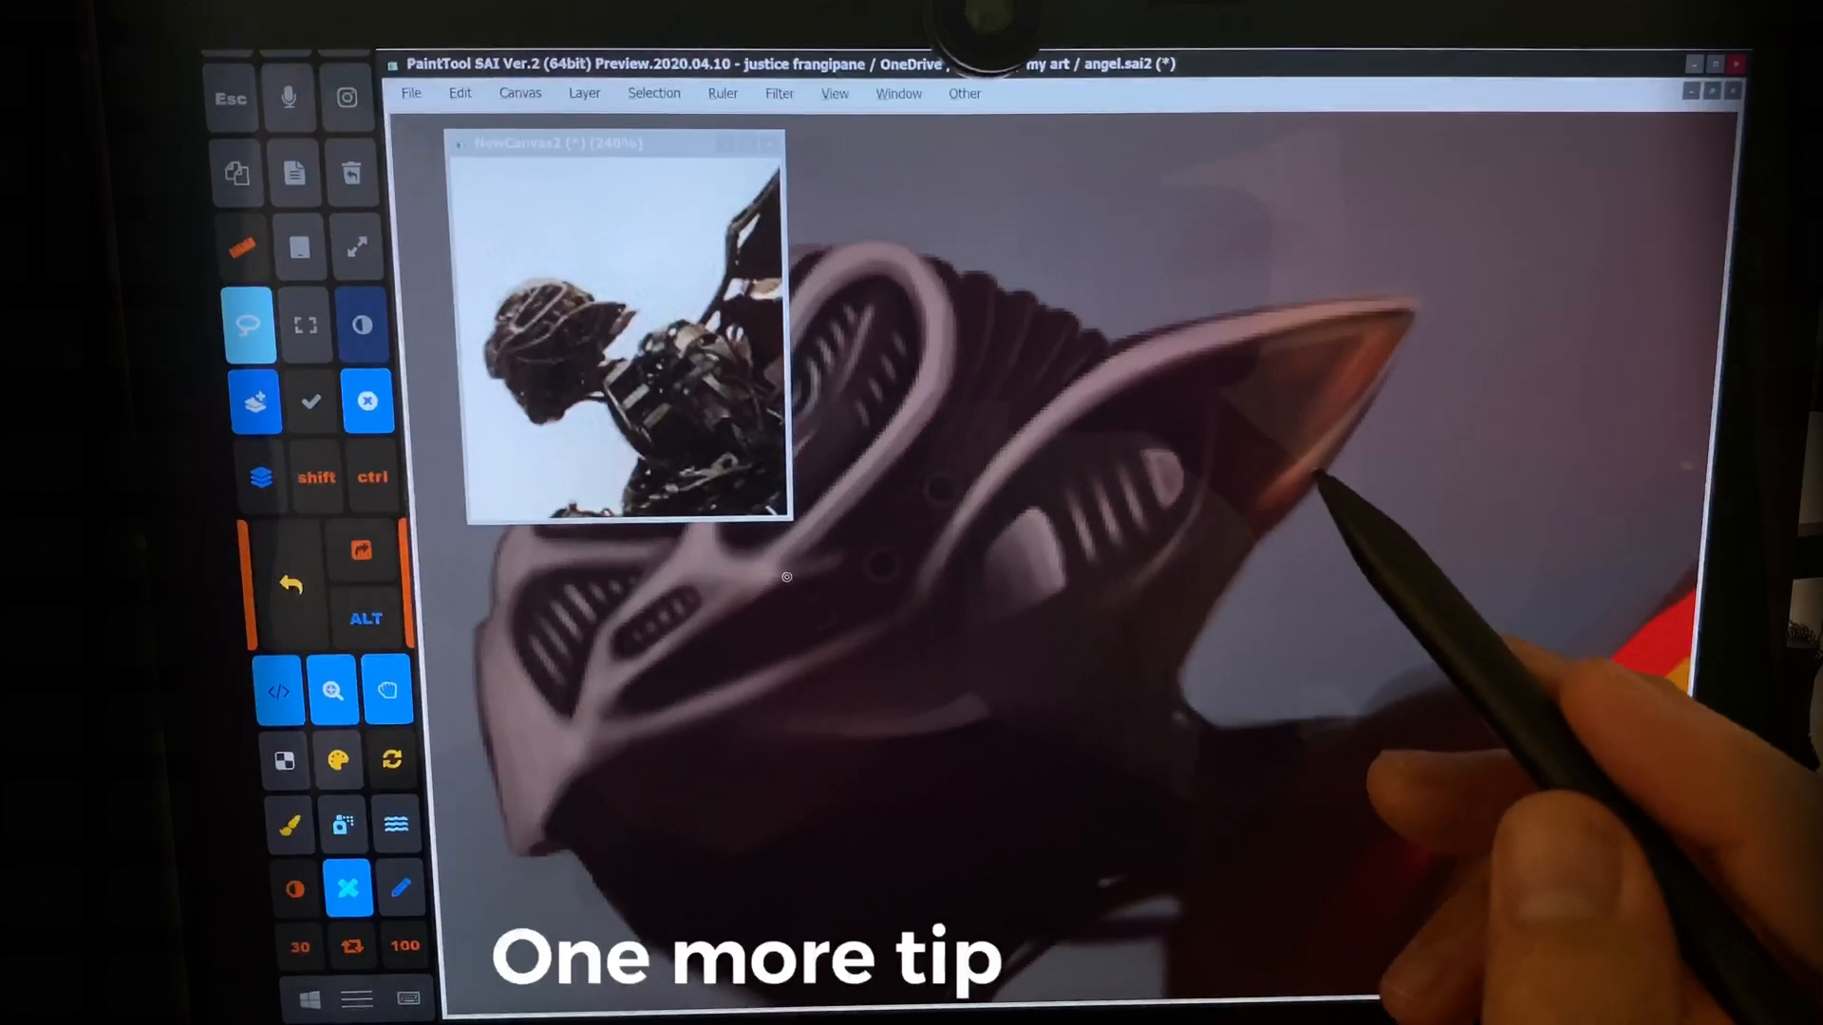
# Create Layer4 above Layer1 as a Clipping Group, then return to the canvas.
pyautogui.press('F4')
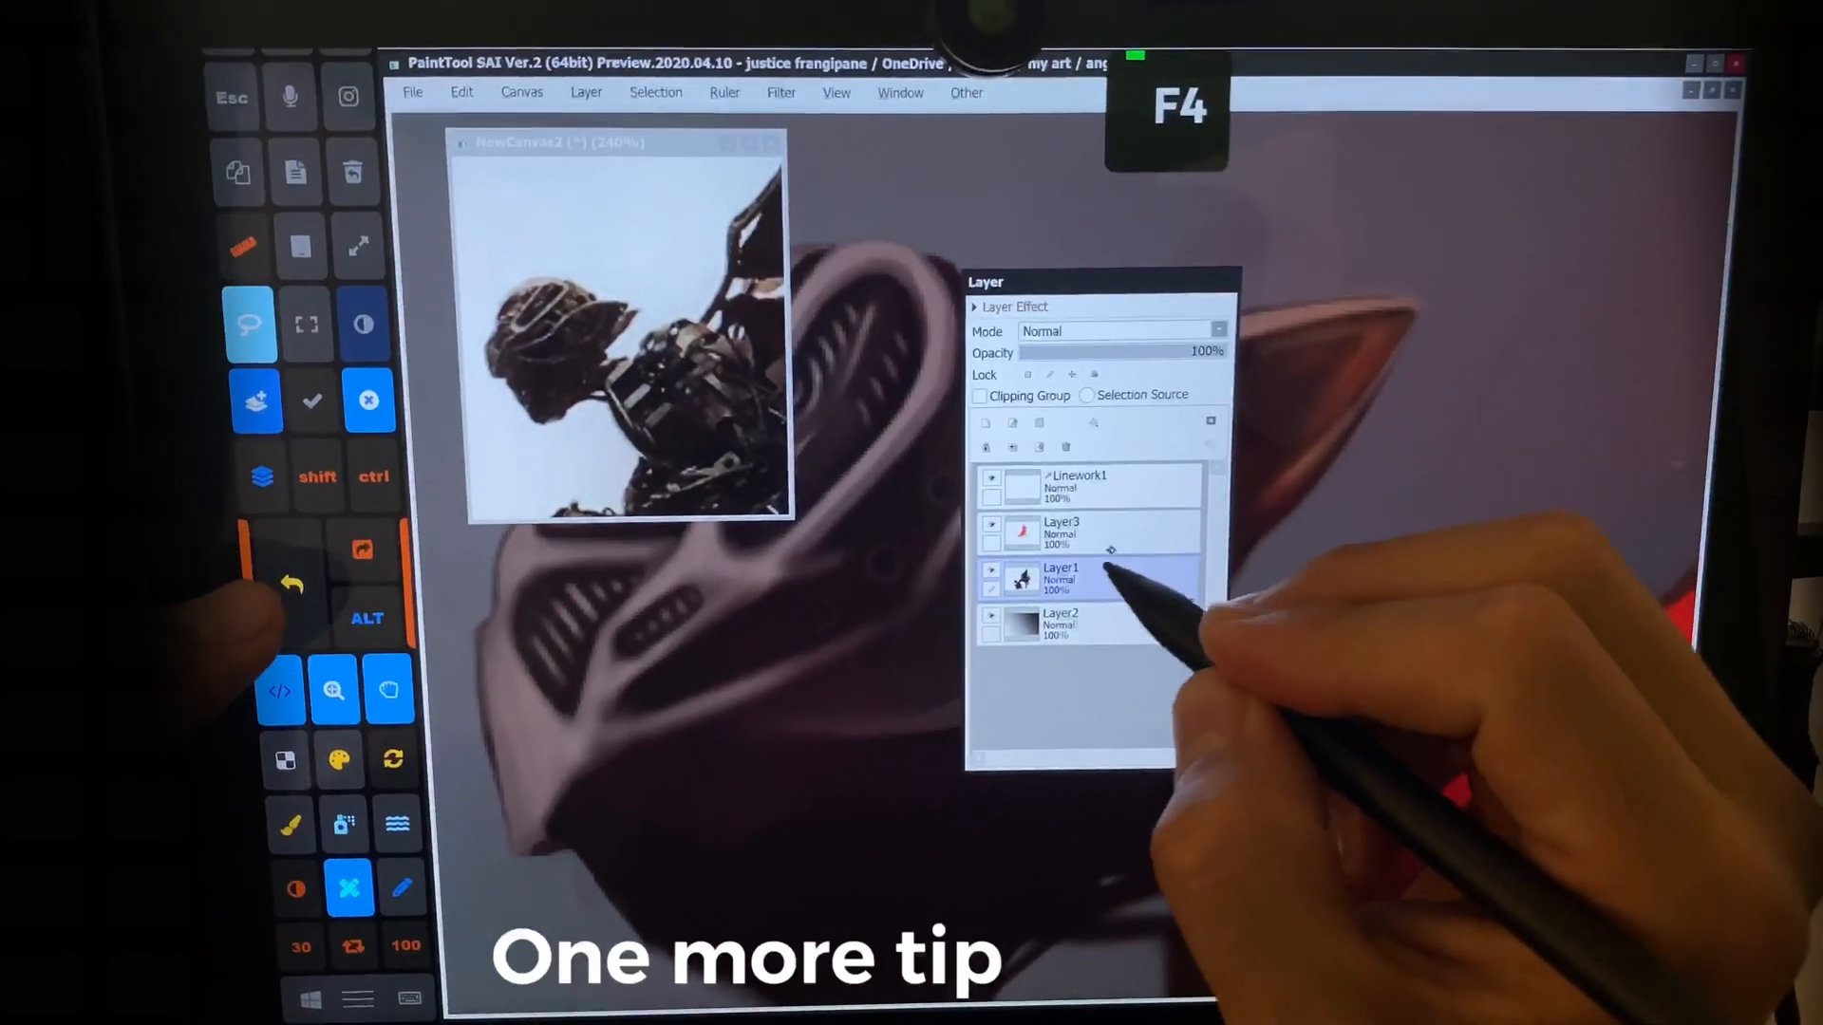
pyautogui.click(987, 447)
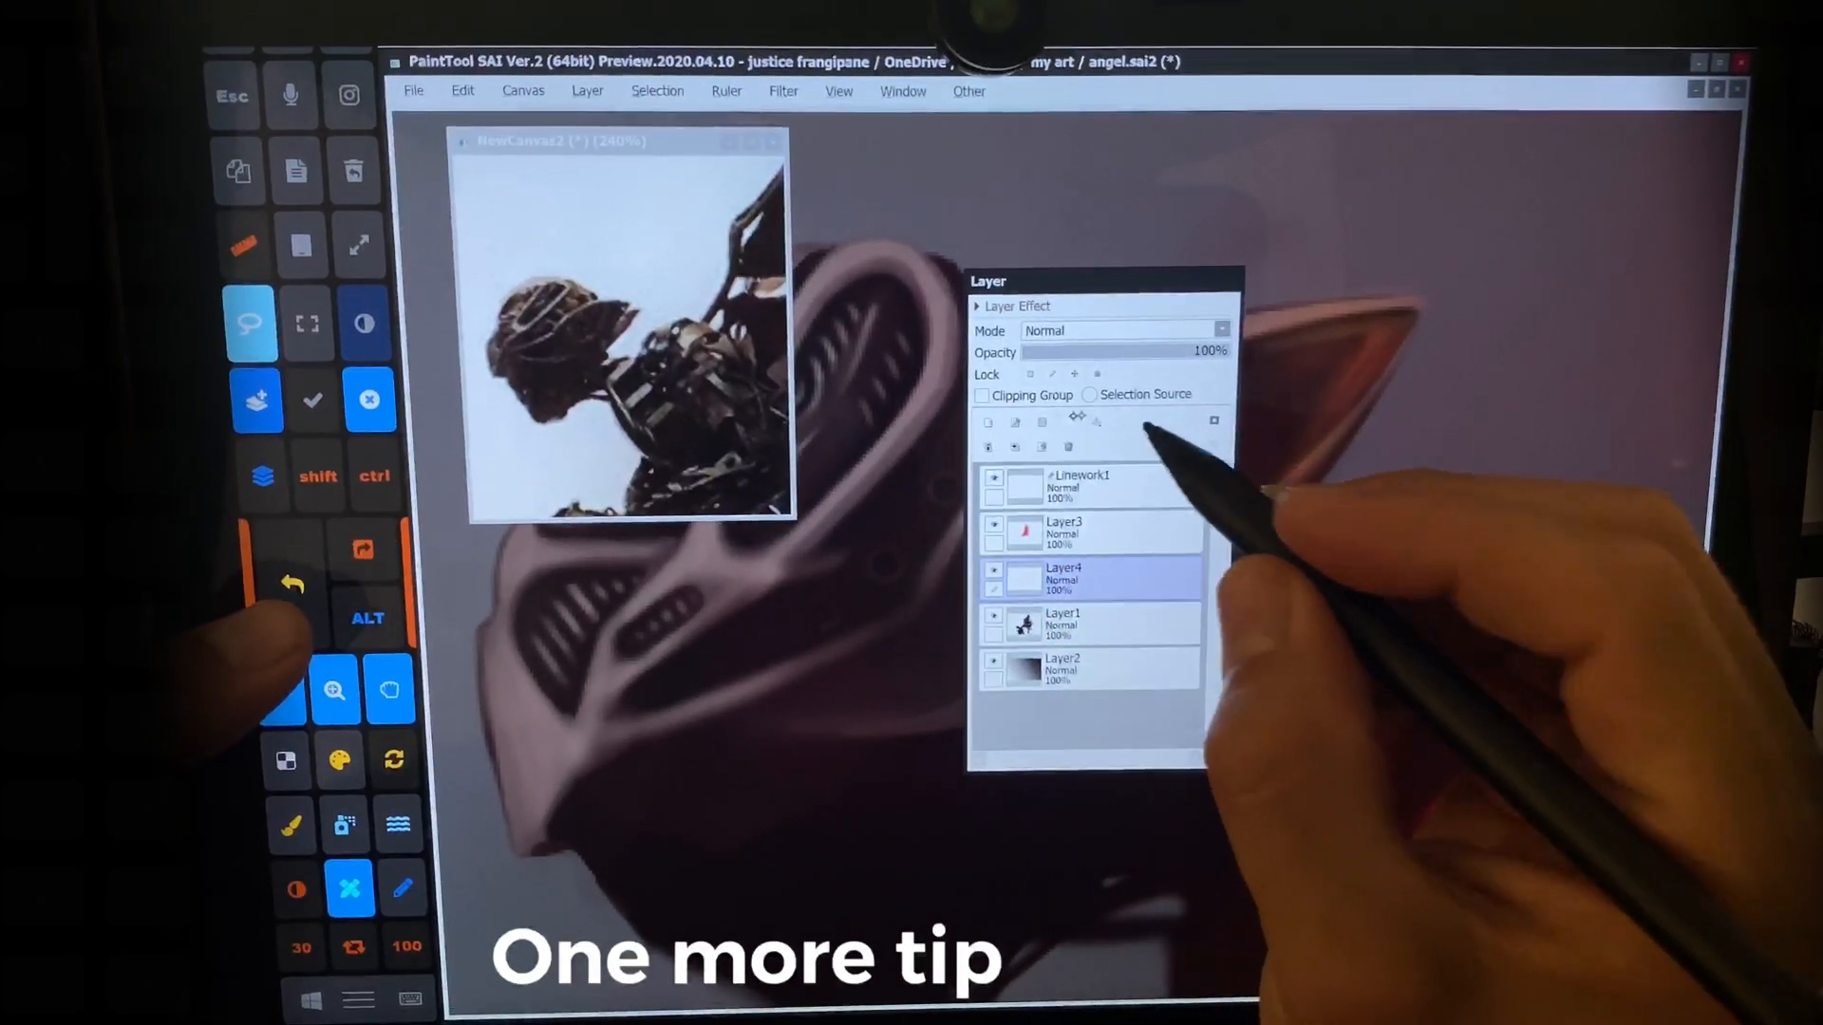
pyautogui.click(981, 395)
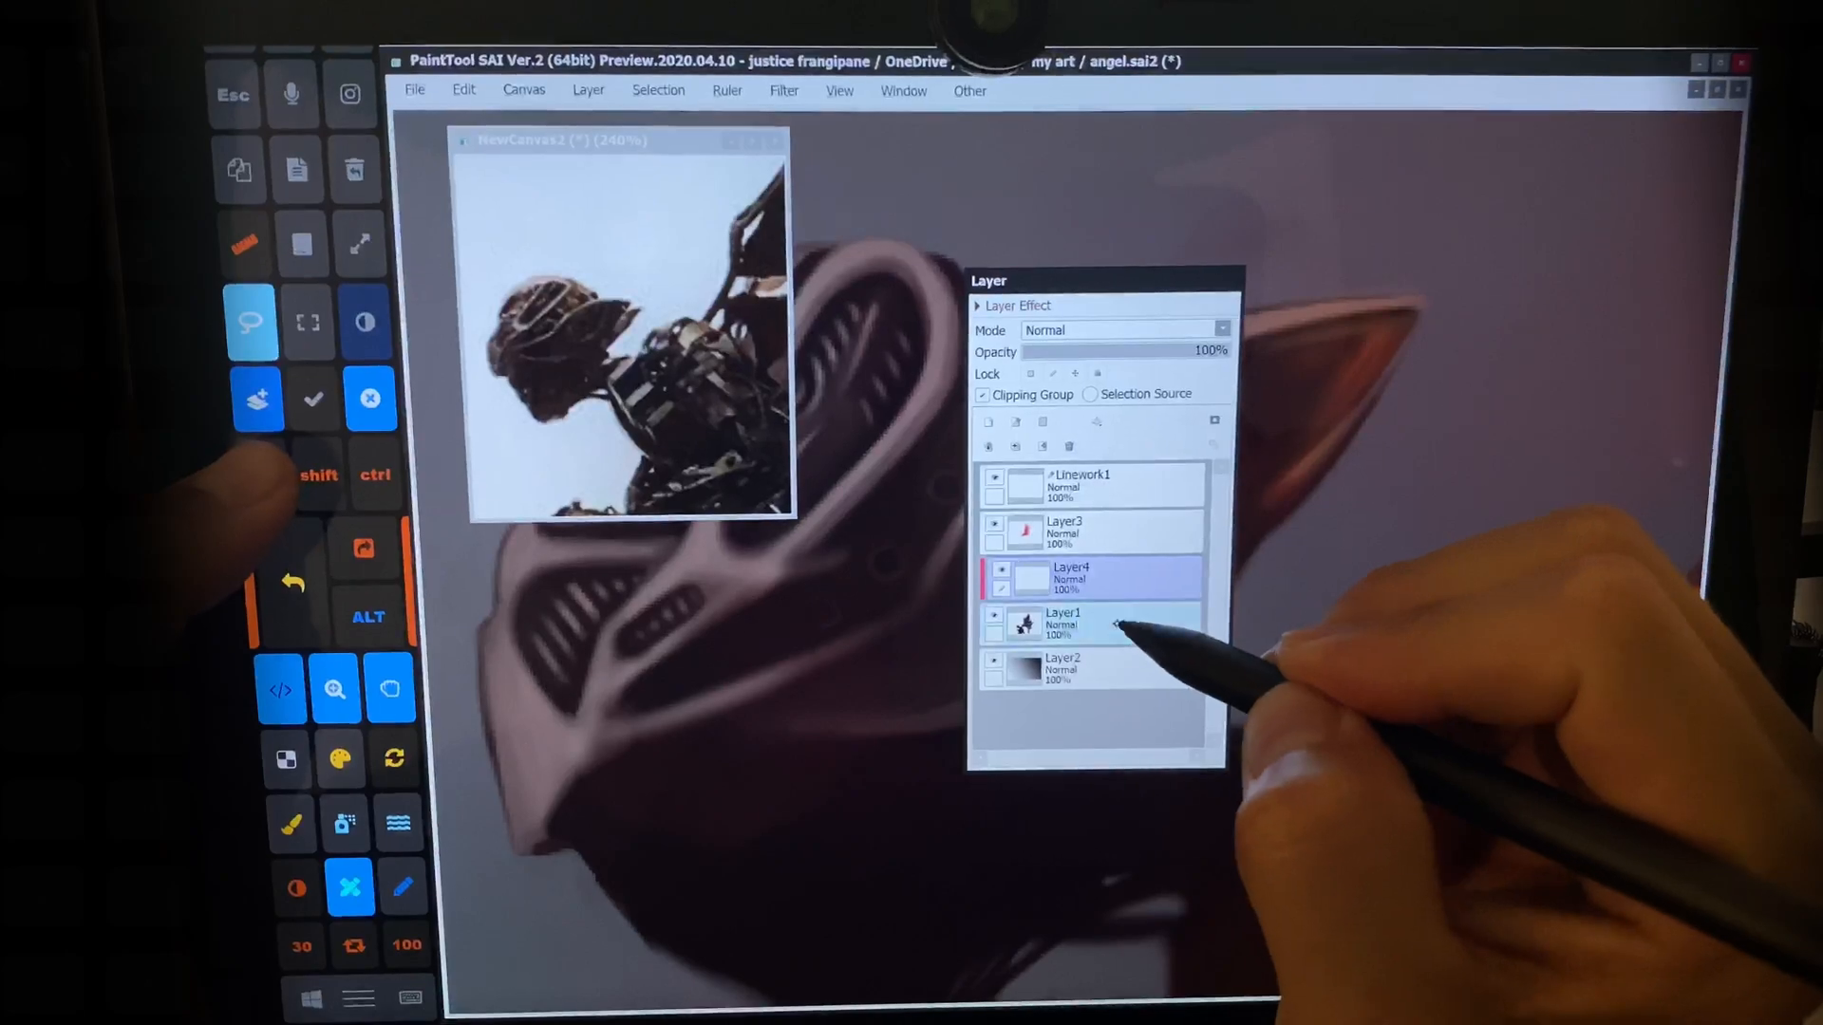
pyautogui.click(1063, 577)
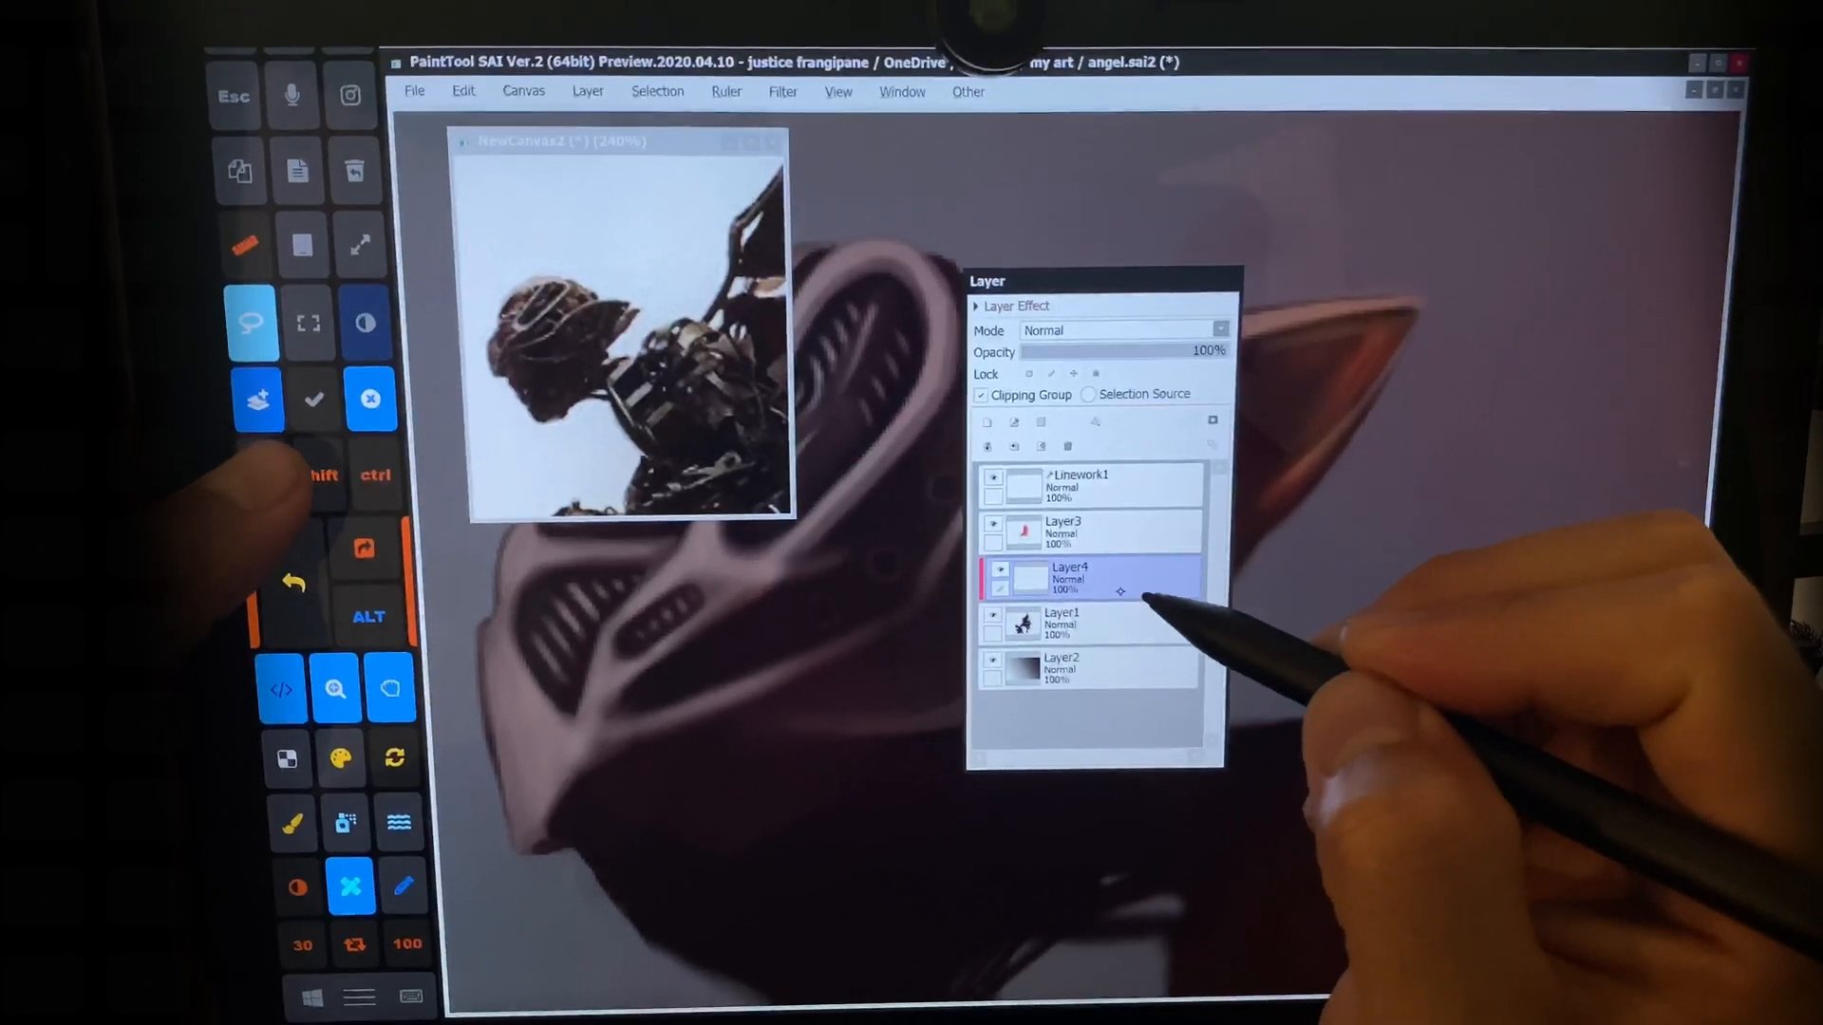
pyautogui.press('F4')
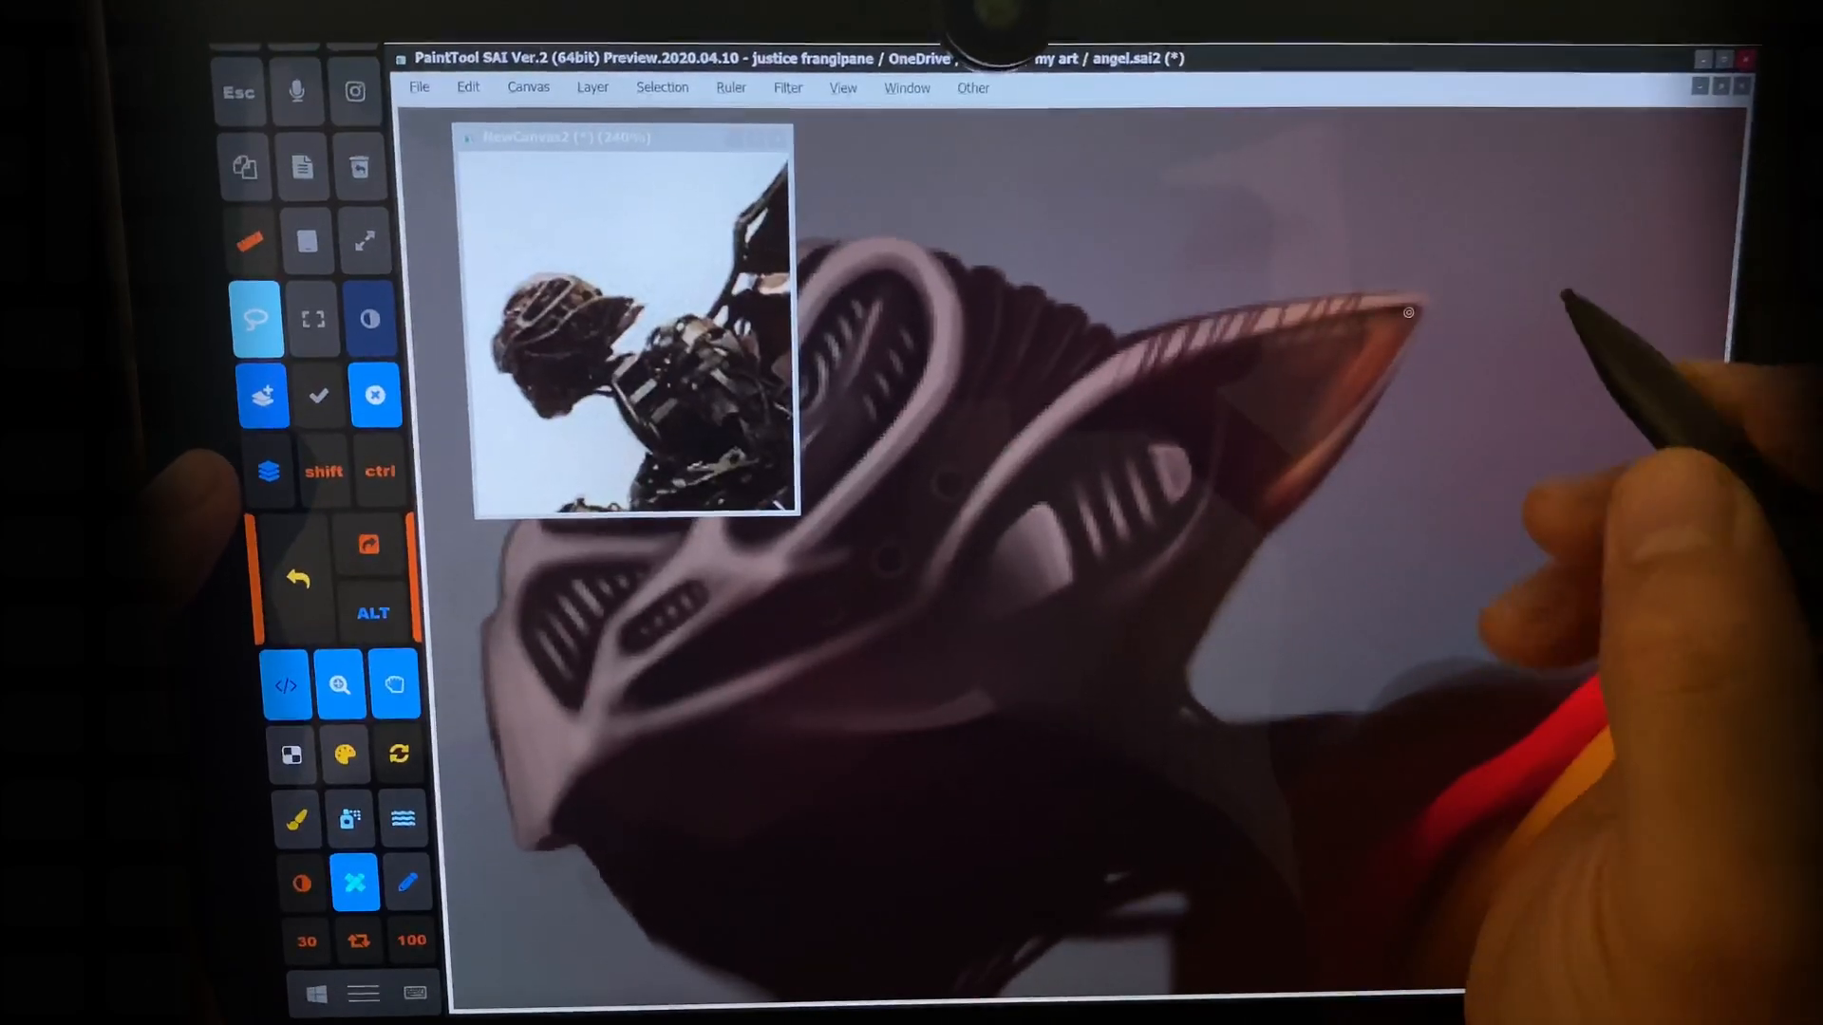
# Pan to the helmet fin tip and reopen the Layer panel with Layer4 active.
pyautogui.press('space')
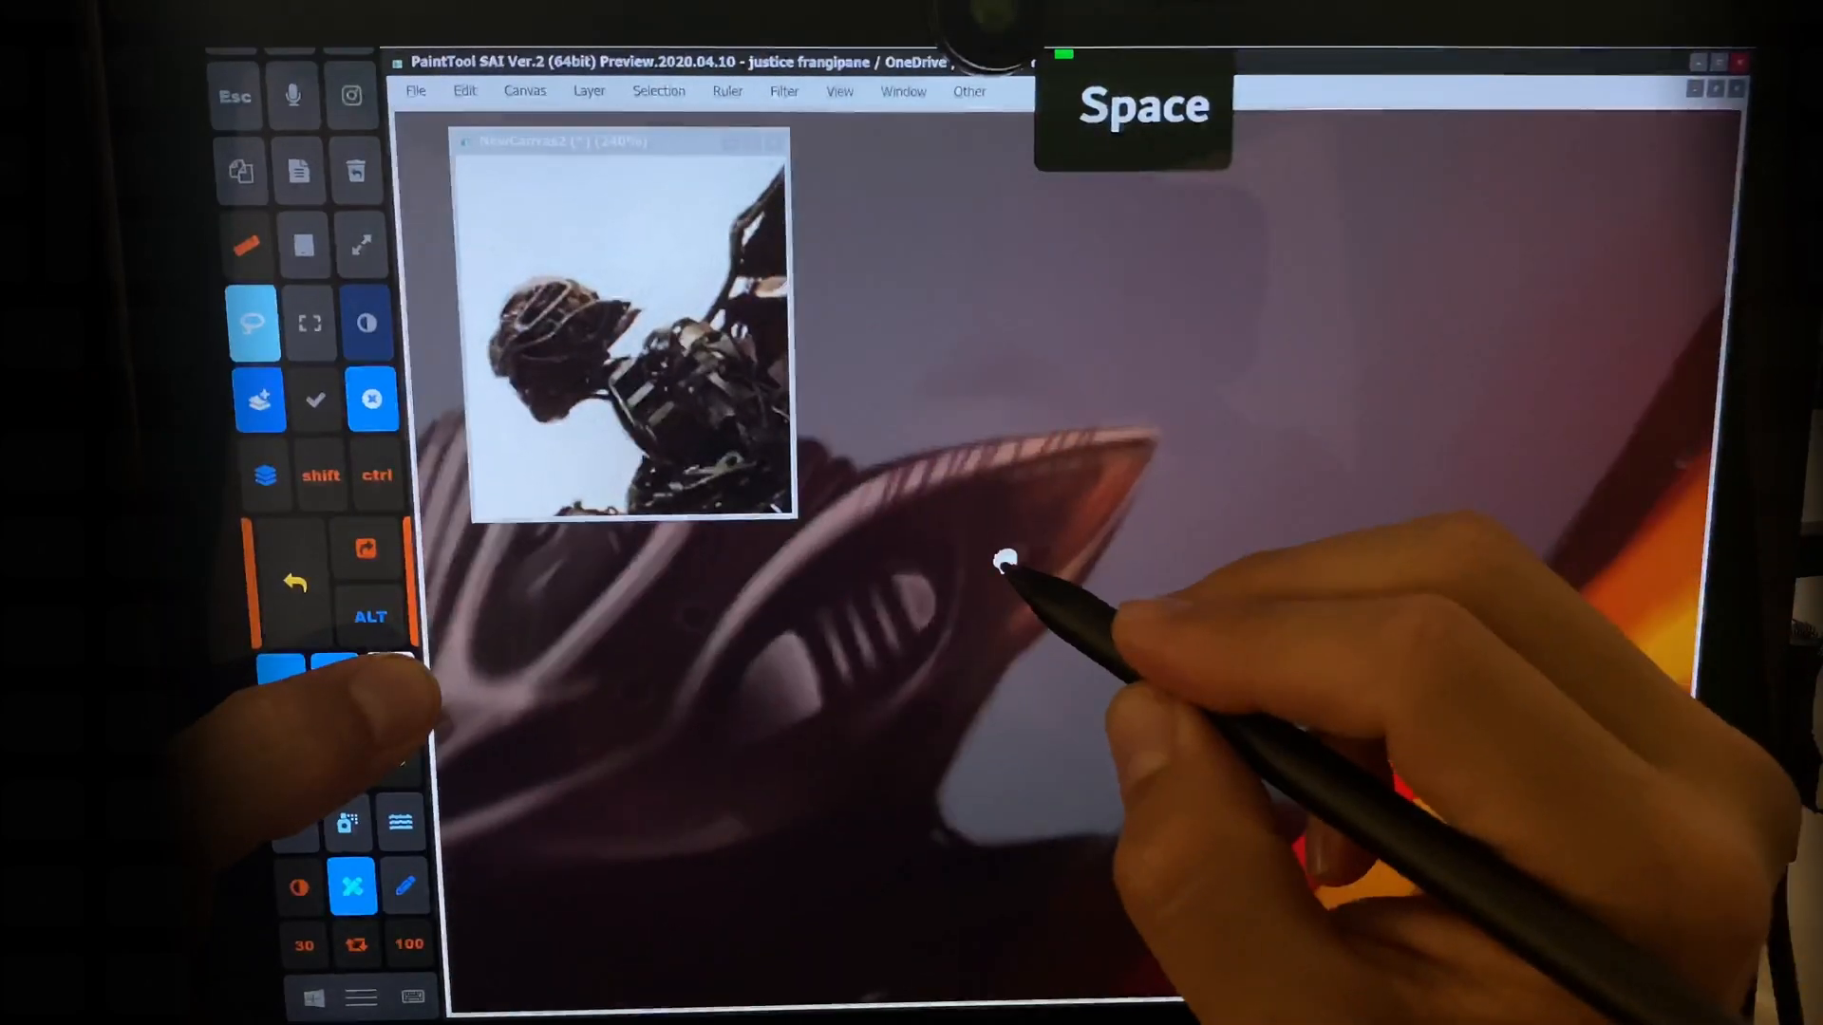
pyautogui.moveTo(1007, 562); pyautogui.dragTo(971, 543)
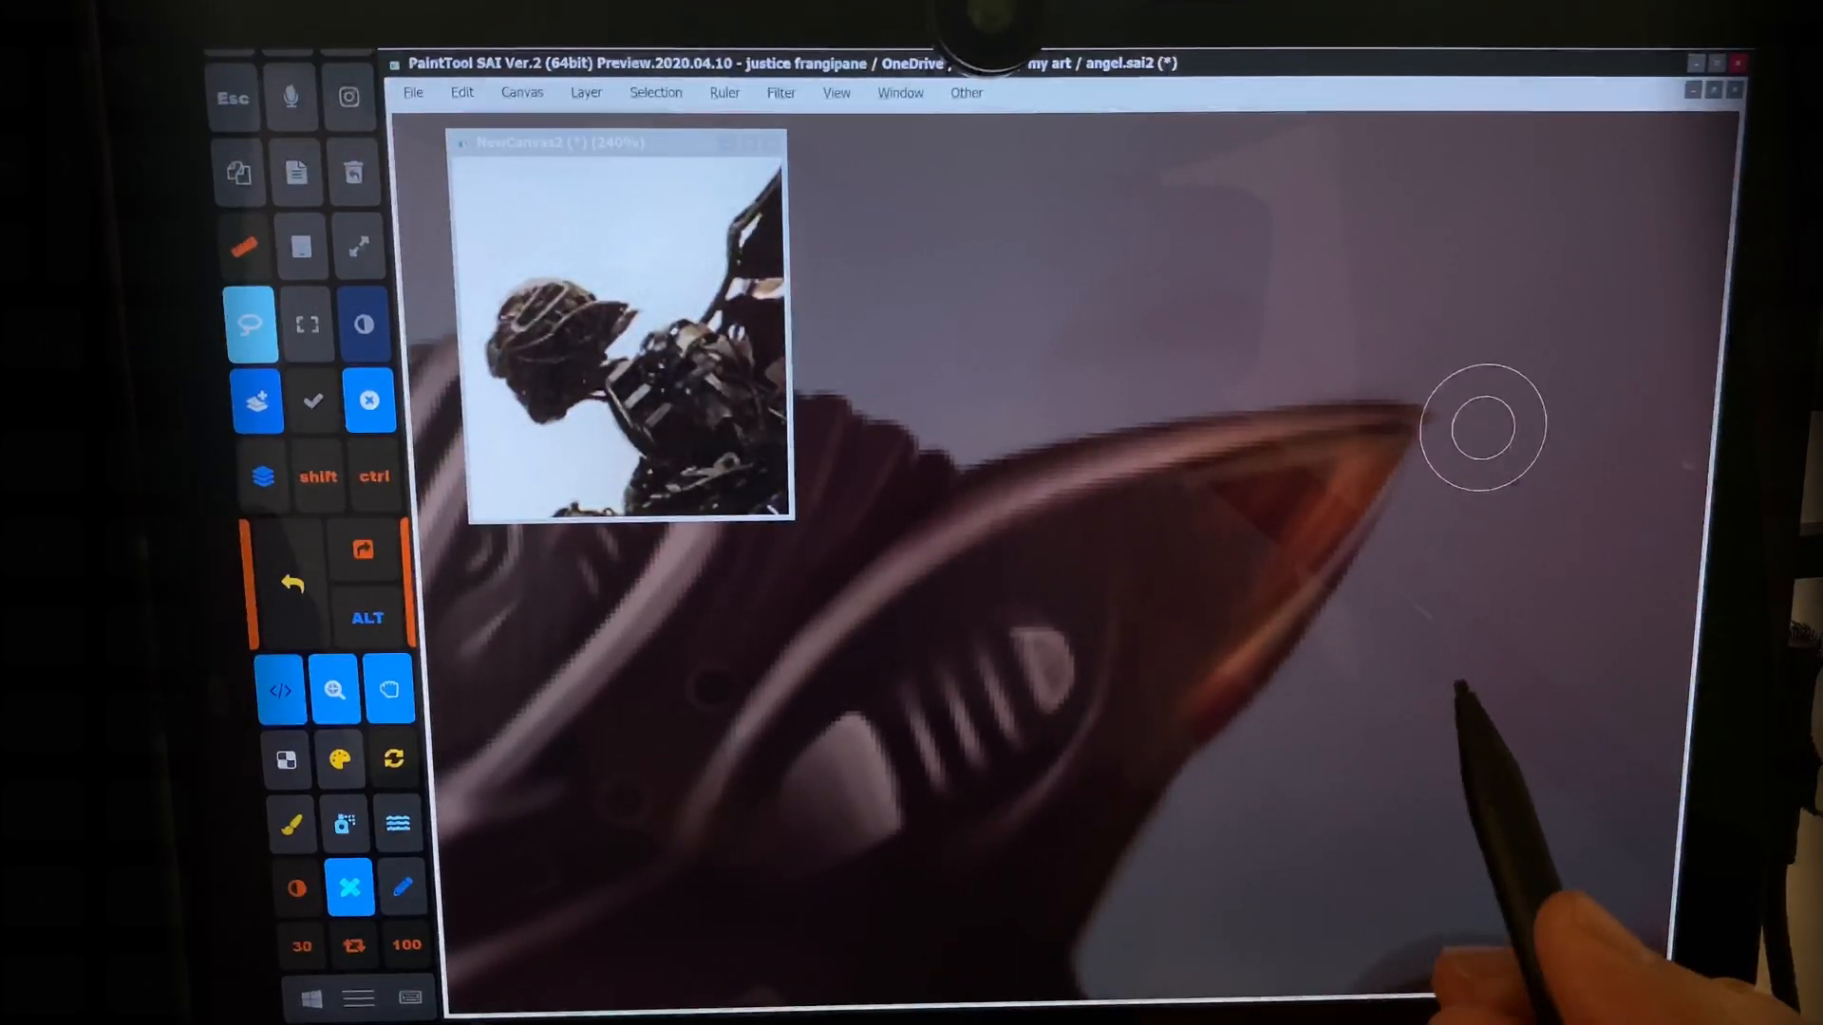
pyautogui.press('f4')
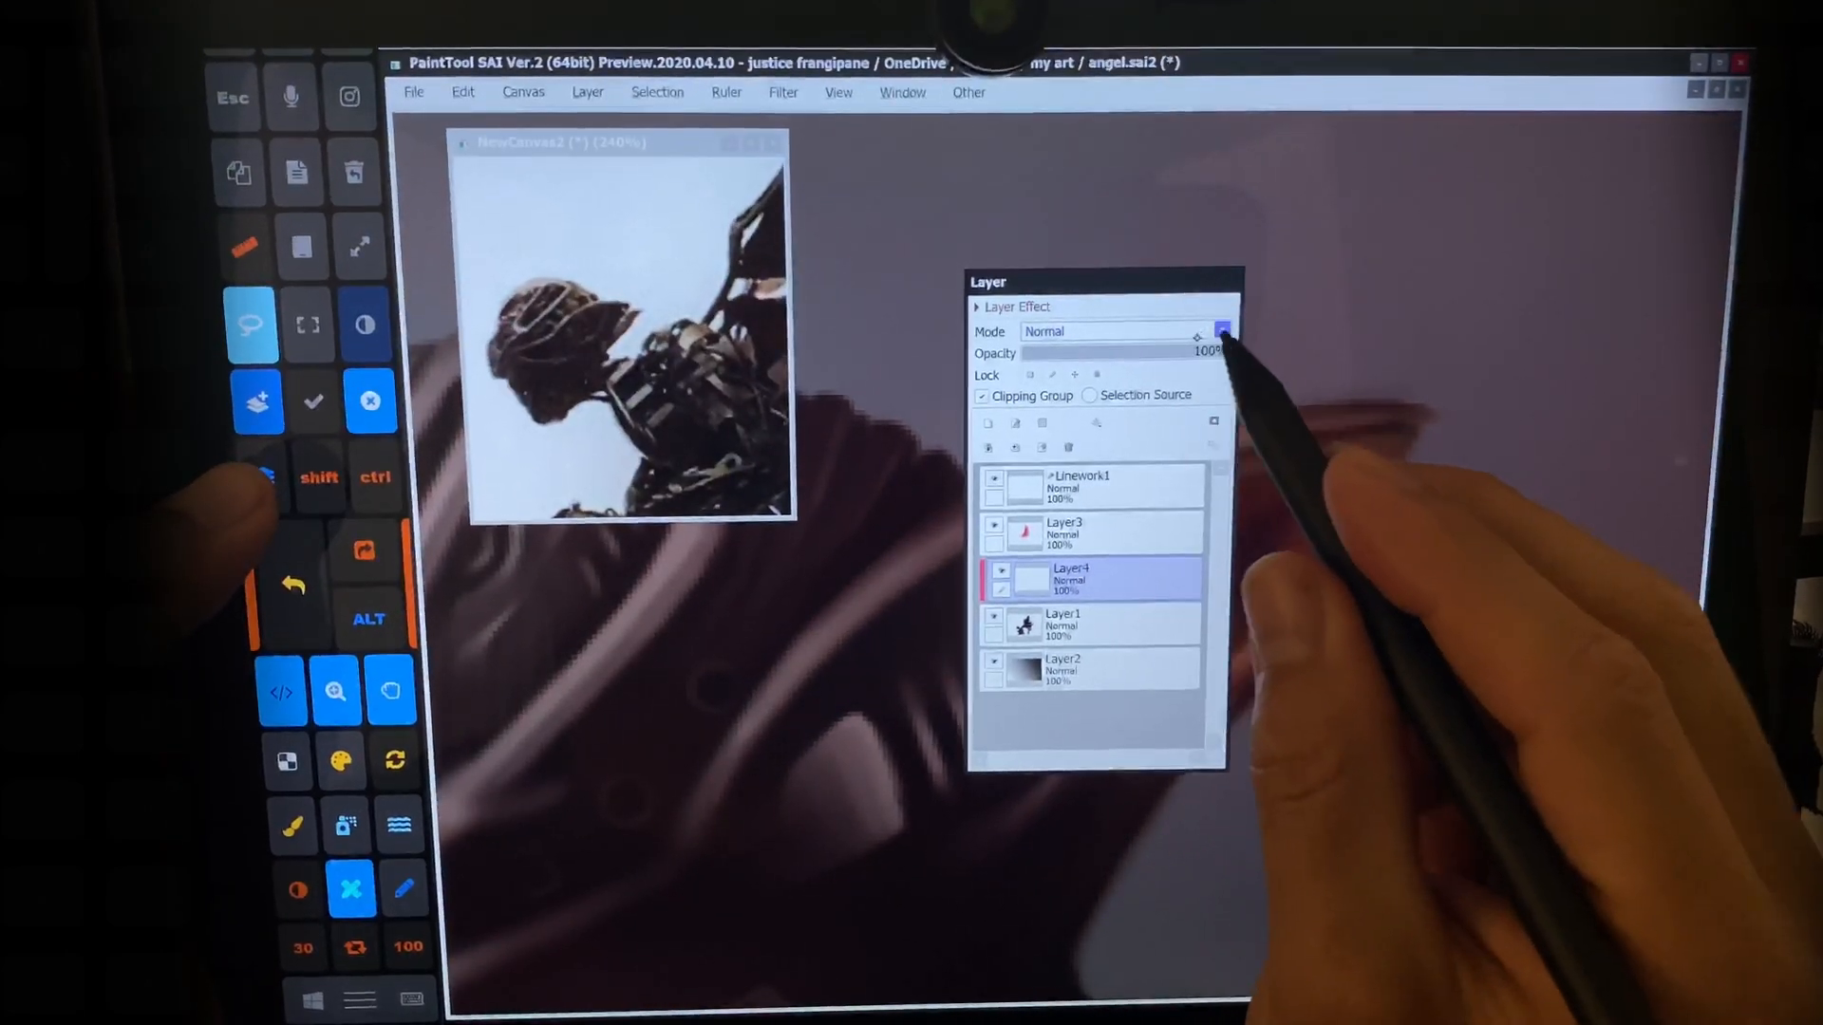
# Set Layer4's mode to Dodge and place it between Layer3 and Layer1.
pyautogui.click(1221, 330)
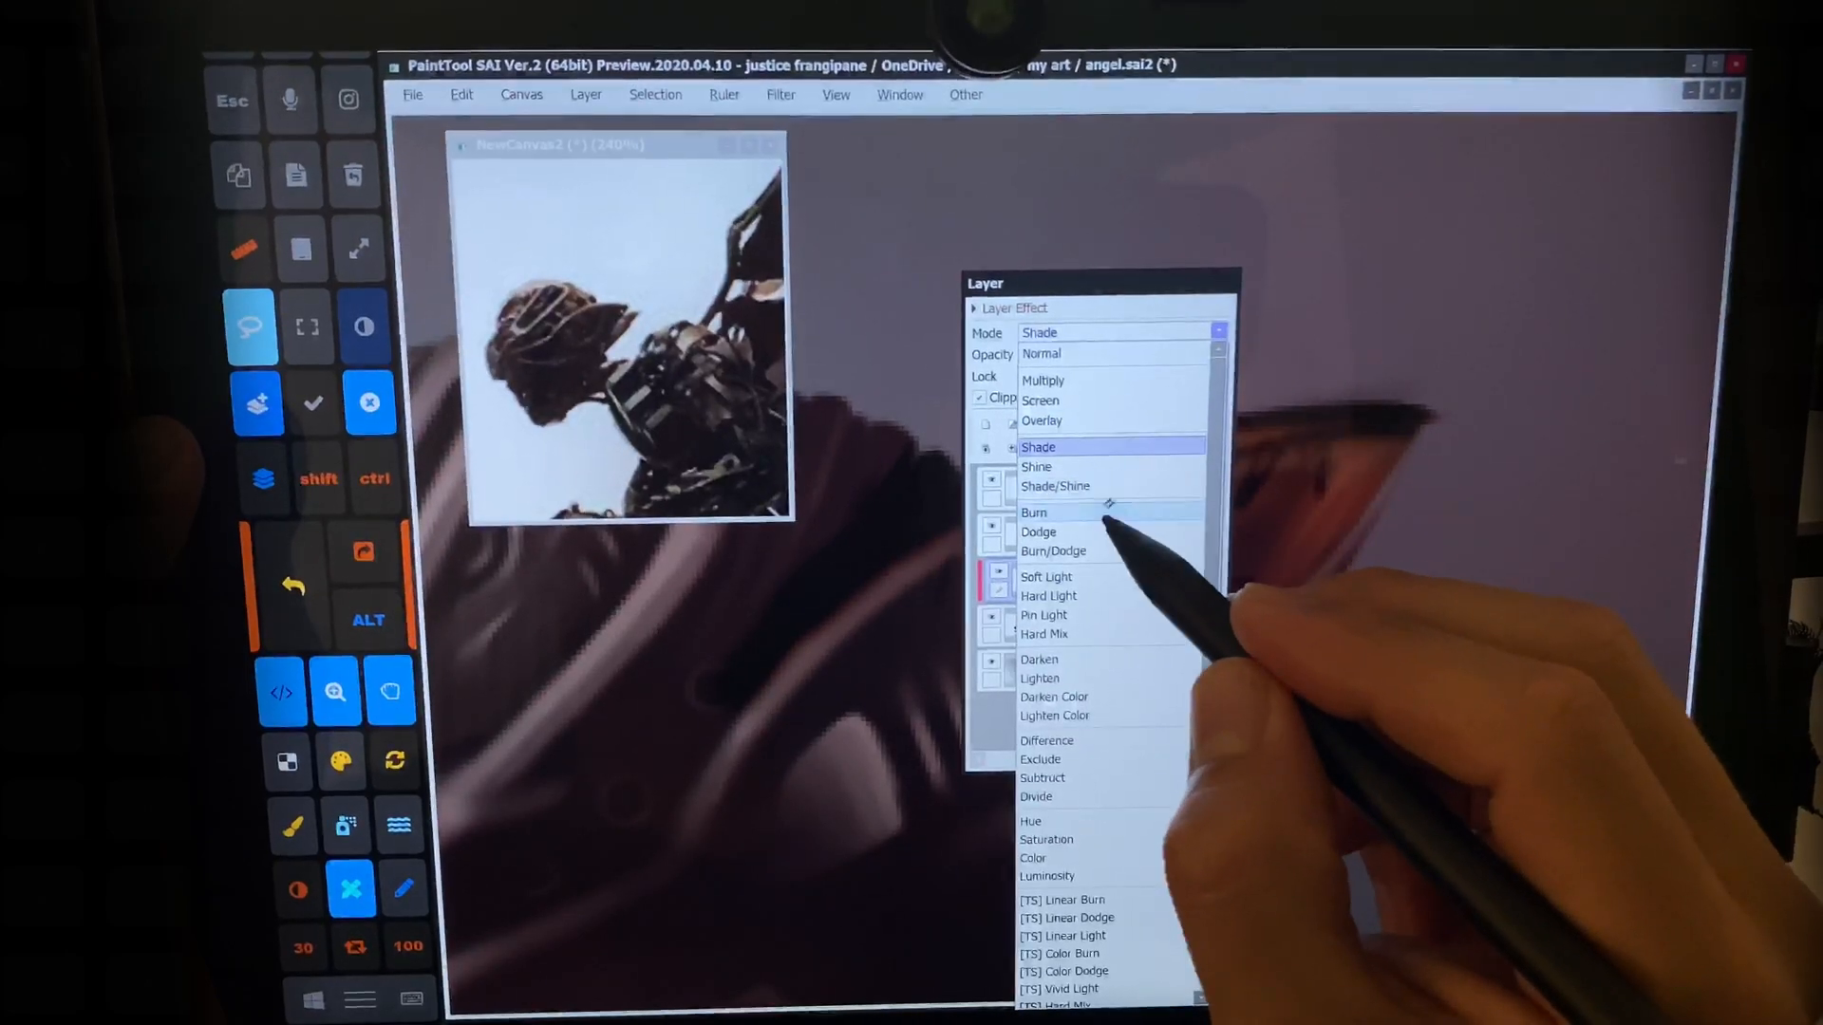
pyautogui.click(1039, 531)
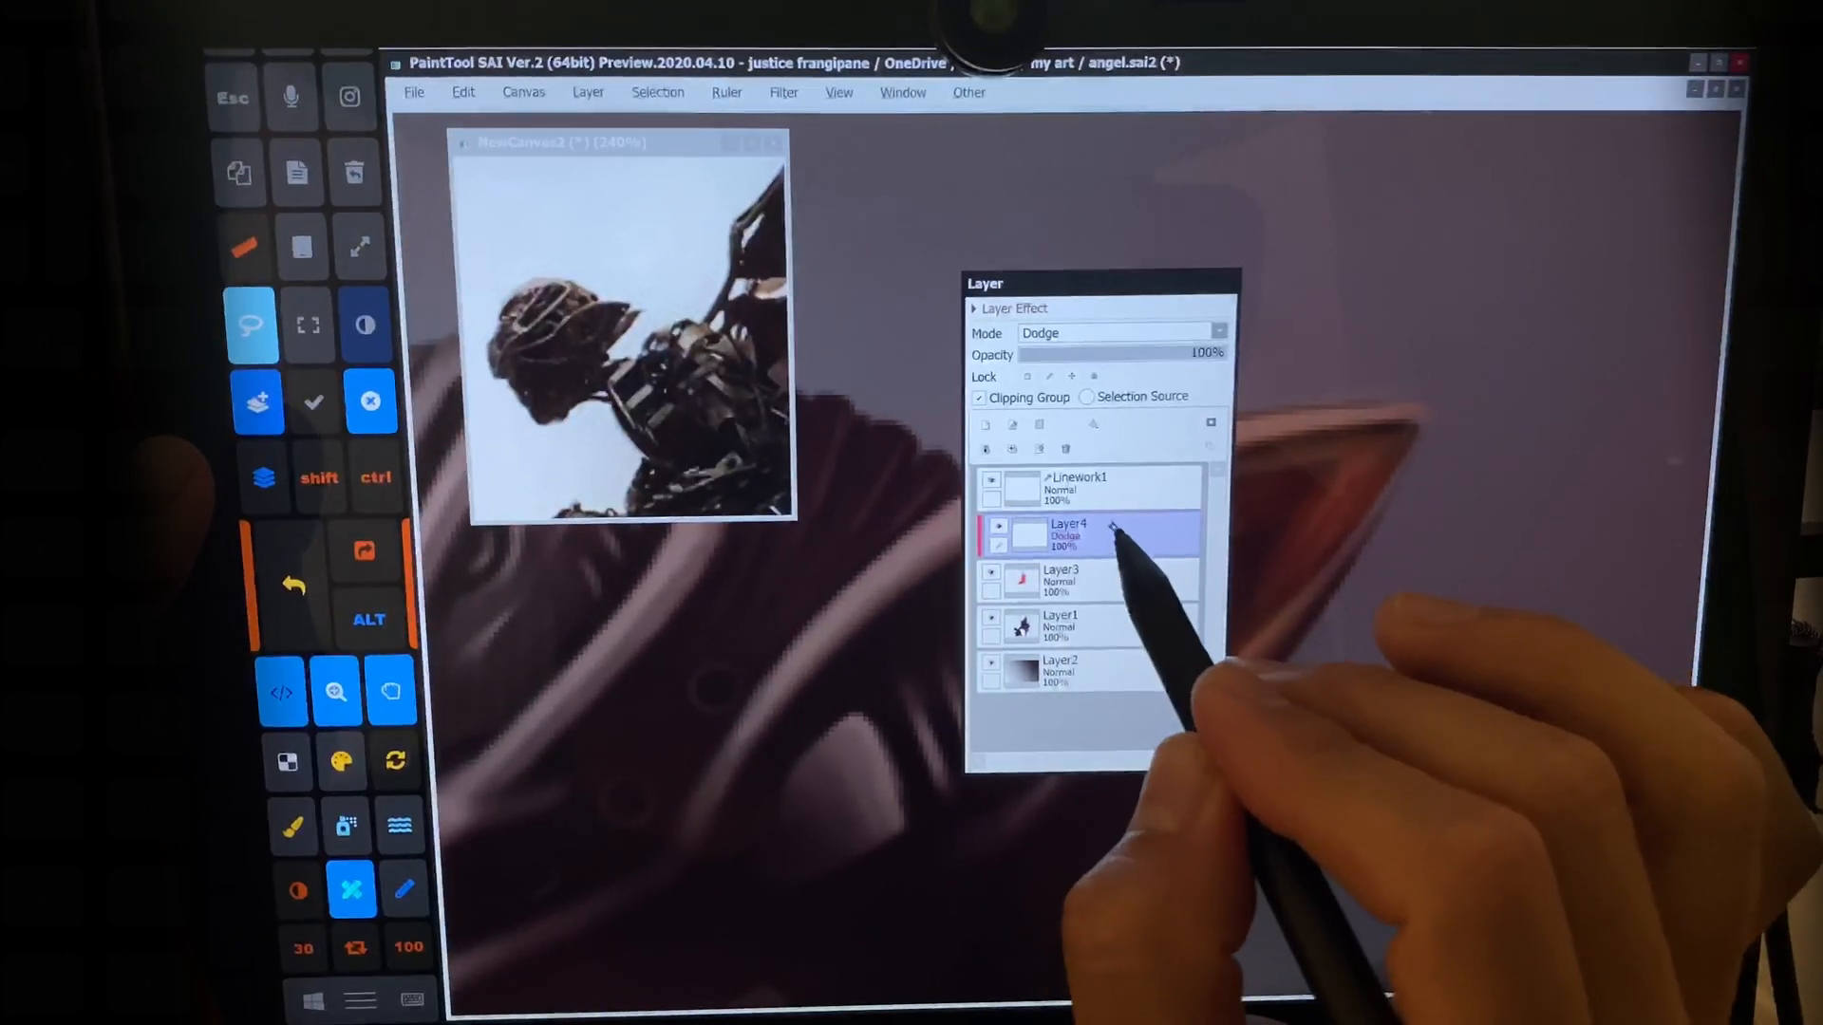
pyautogui.moveTo(1086, 535); pyautogui.dragTo(1086, 581)
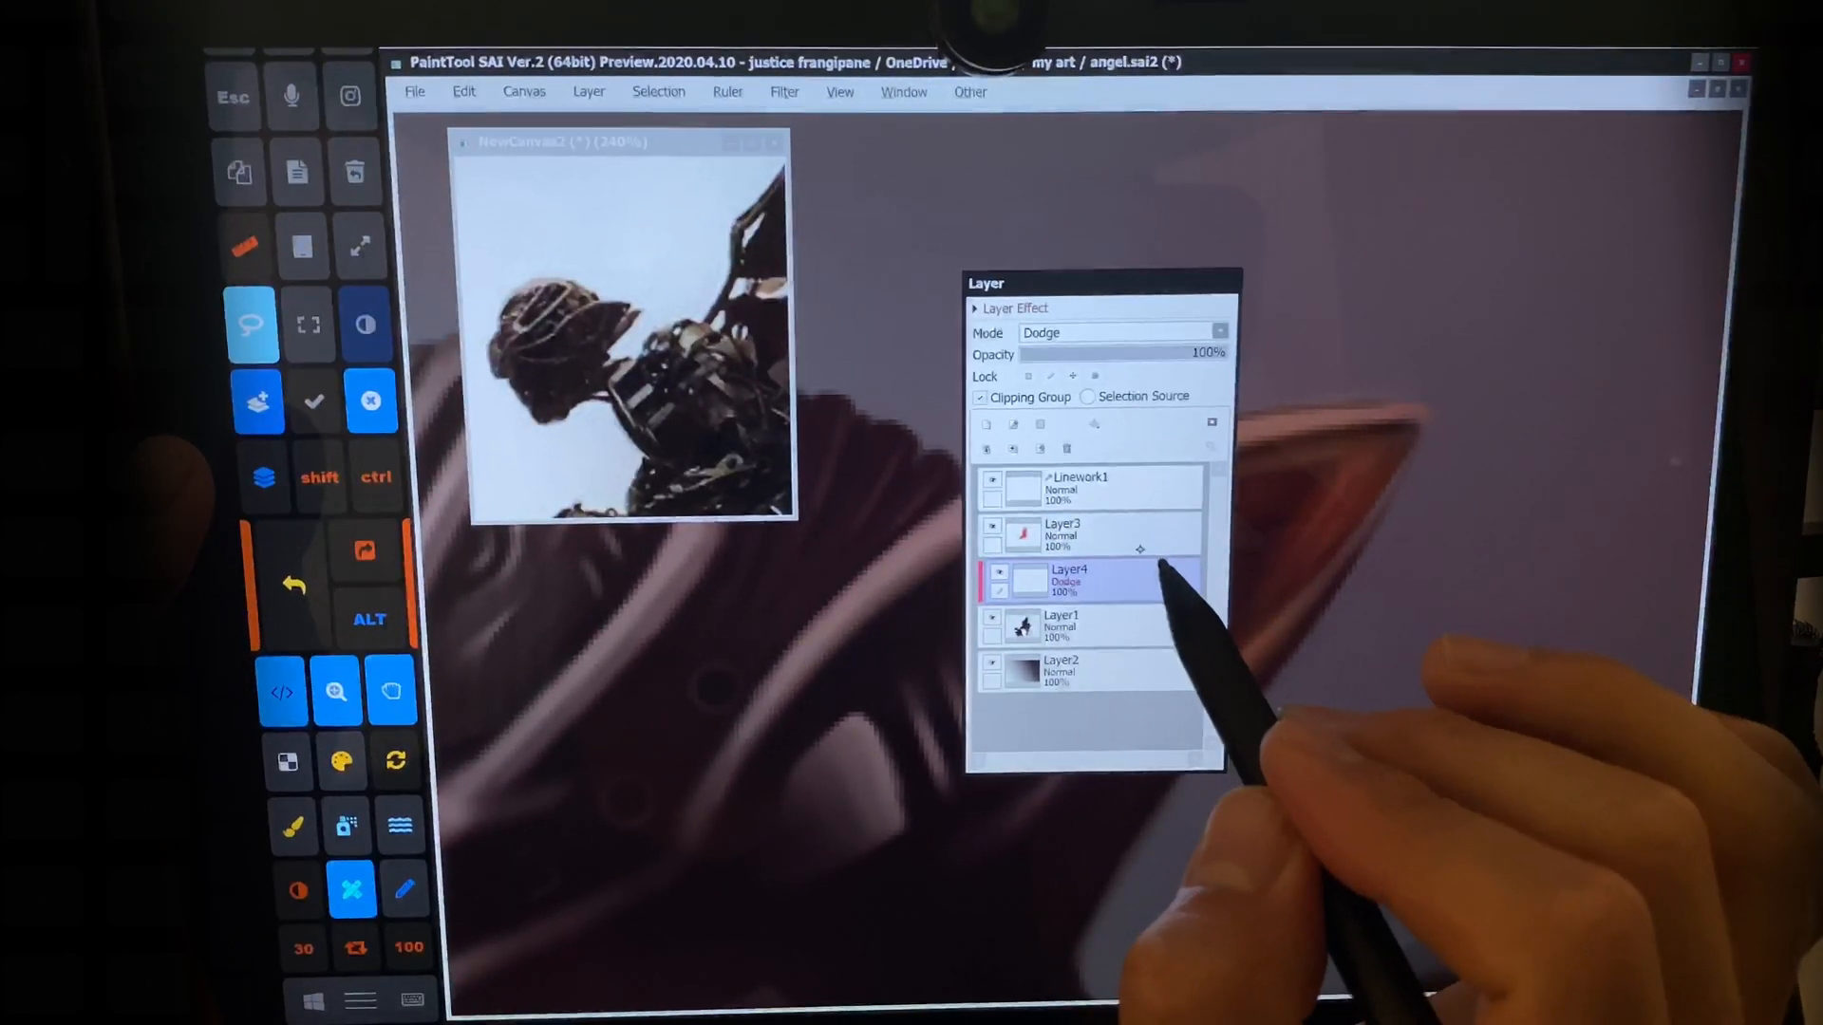